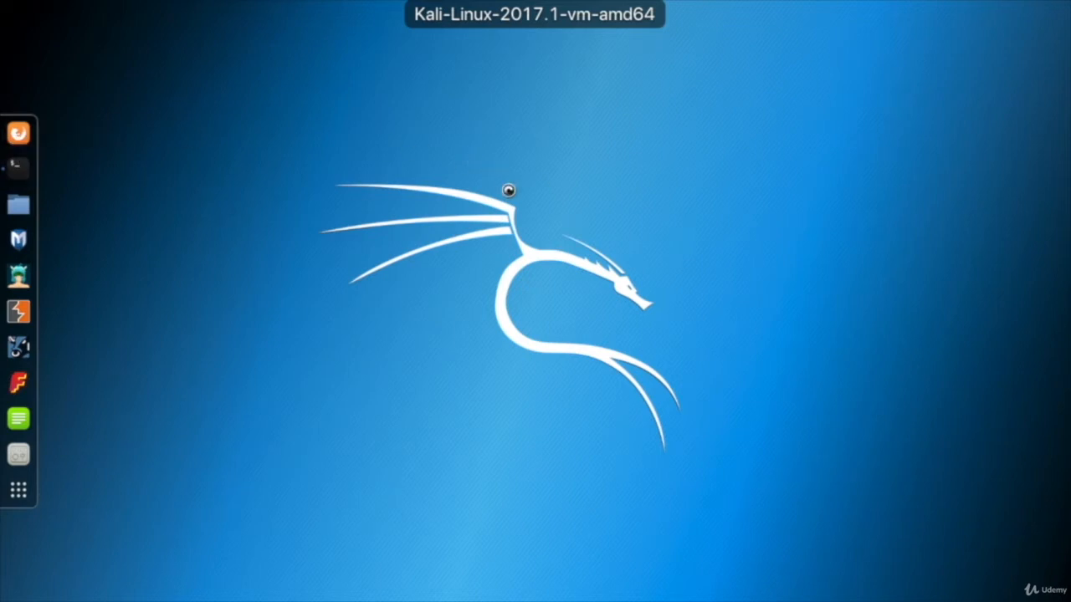
Step: Launch Firefox, delete the PortSwigger CA from trusted authorities, and close Preferences
{"action": "left_click", "coordinate": [933, 73]}
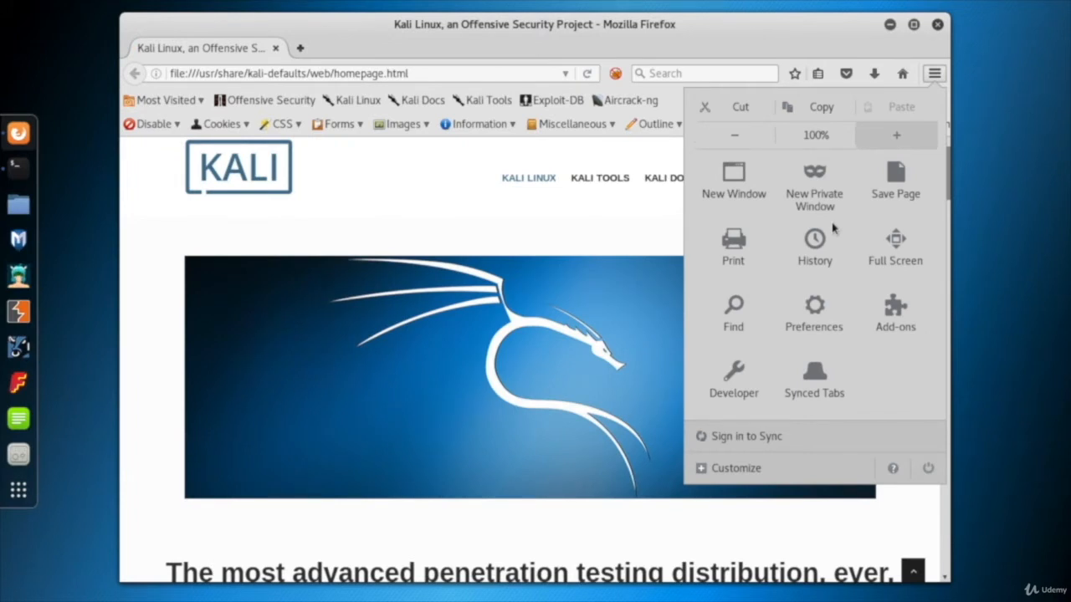
{"action": "left_click", "coordinate": [813, 314]}
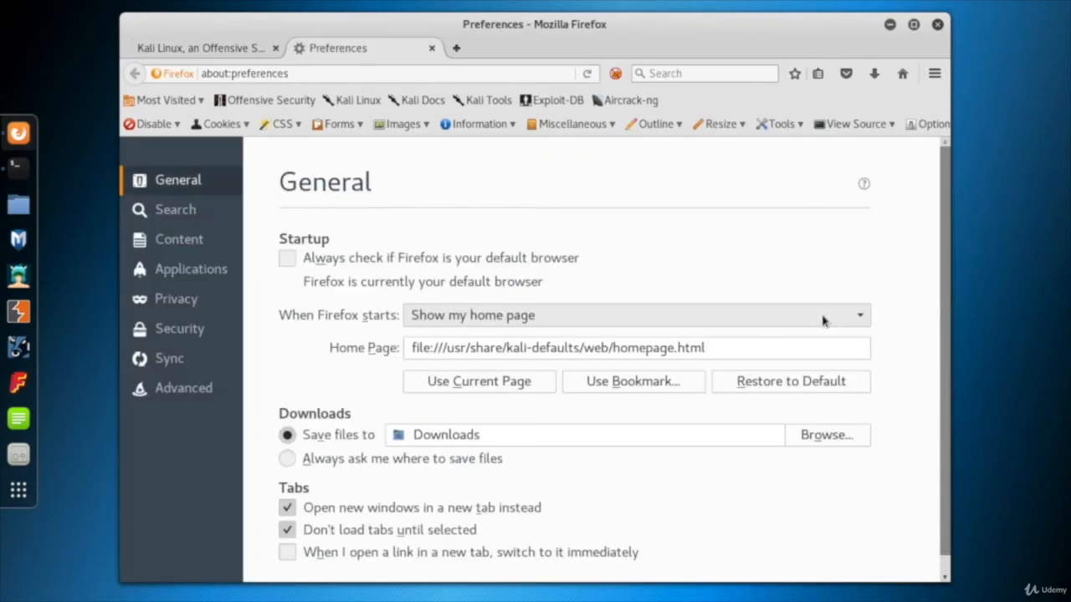
{"action": "left_click", "coordinate": [183, 387]}
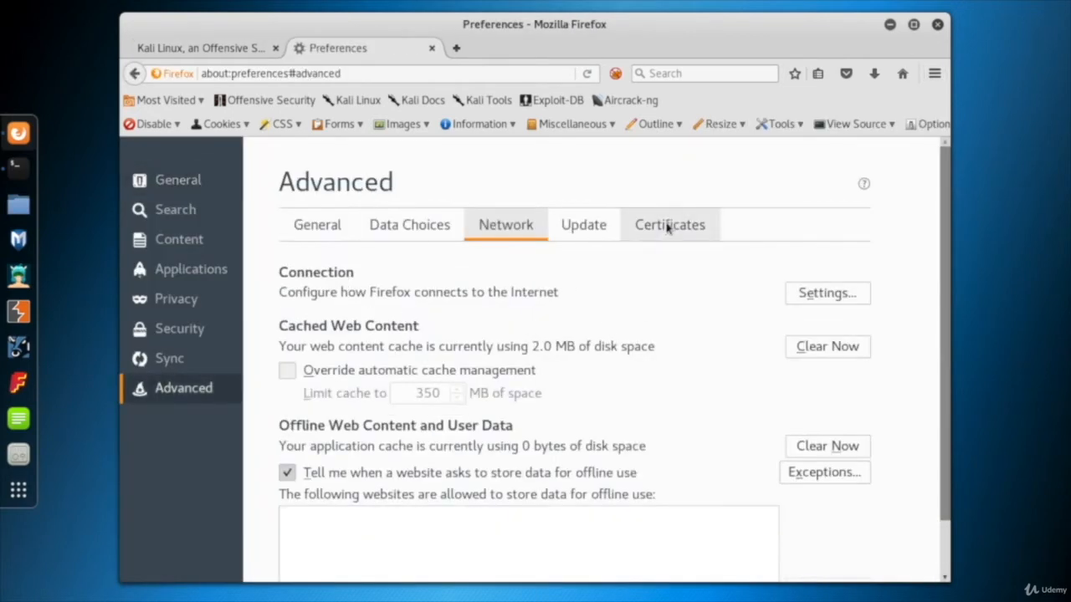
{"action": "left_click", "coordinate": [669, 224]}
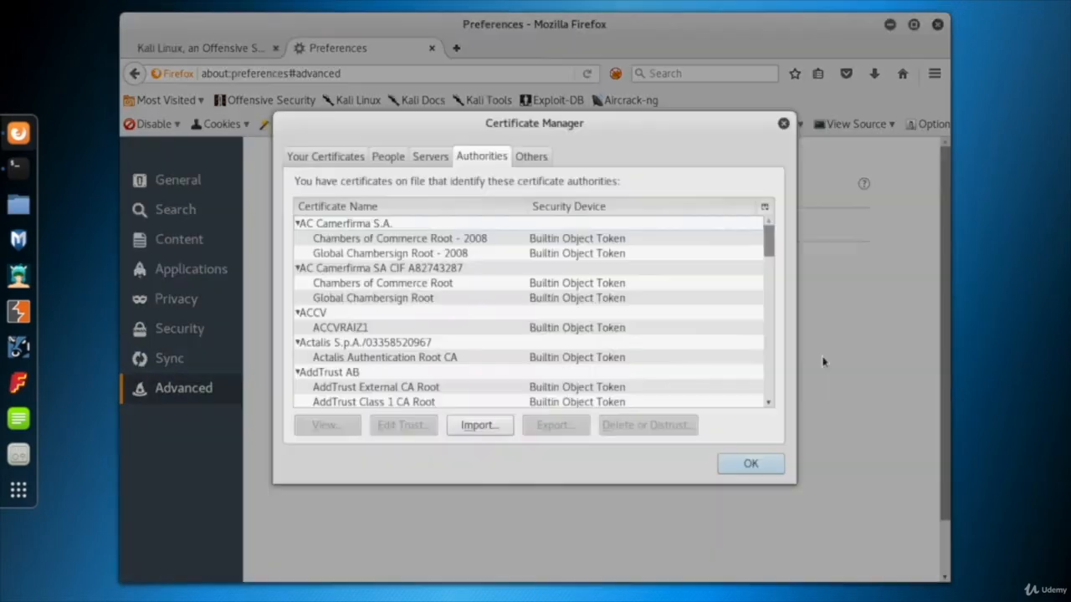
{"action": "scroll", "scroll_direction": "down", "scroll_amount": 3}
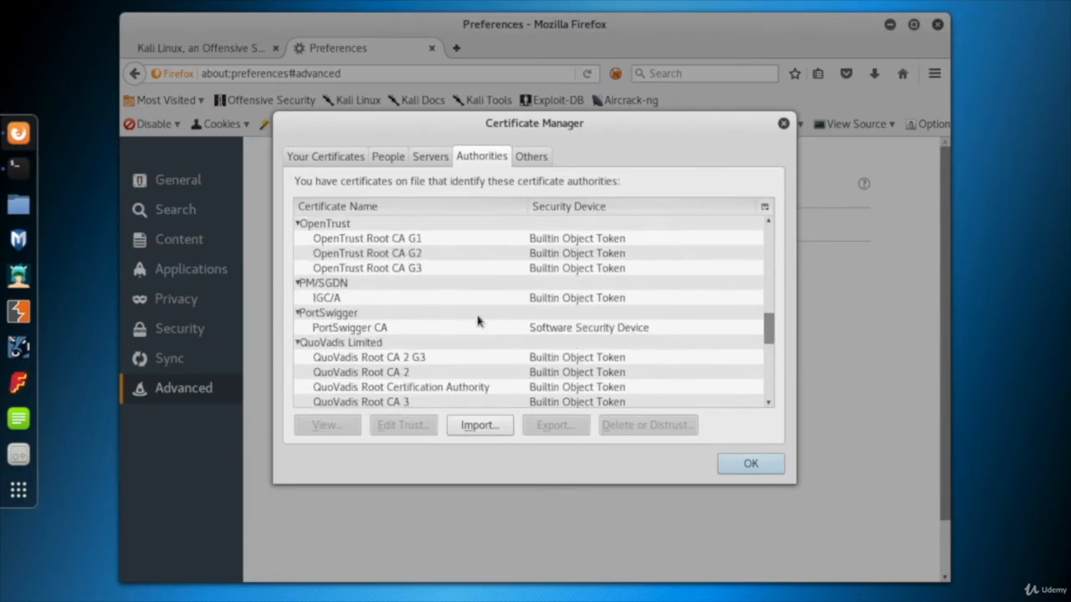
{"action": "left_click", "coordinate": [349, 327]}
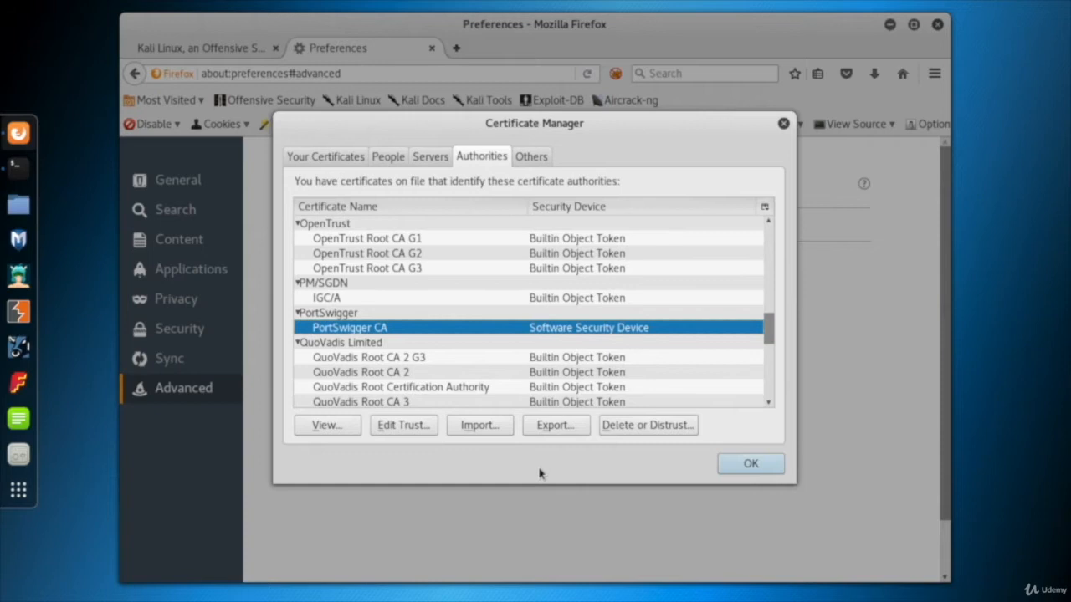
{"action": "left_click", "coordinate": [648, 425]}
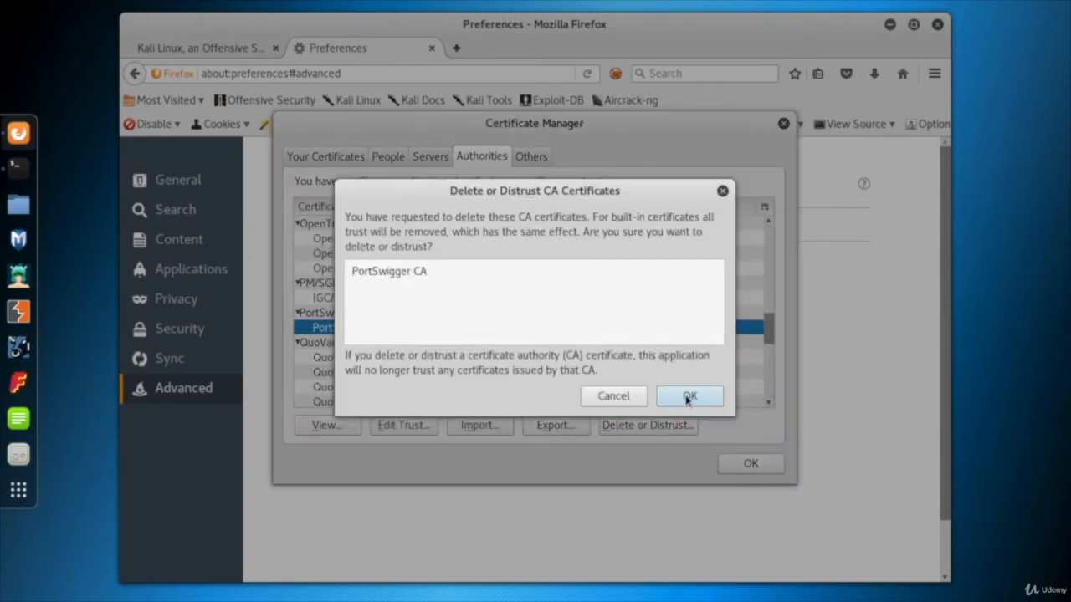
{"action": "left_click", "coordinate": [689, 395]}
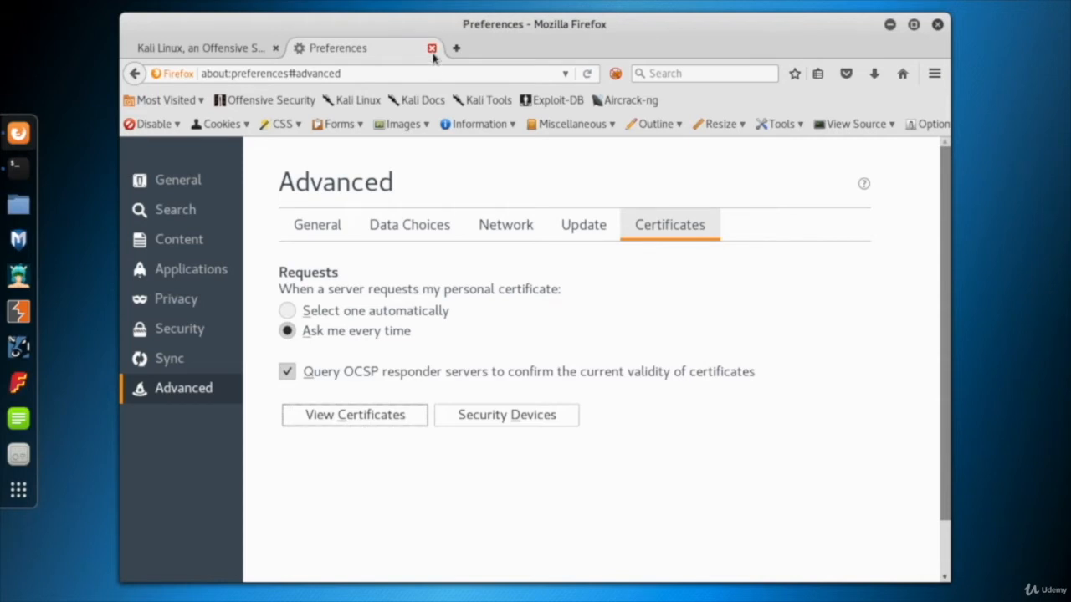
{"action": "left_click", "coordinate": [432, 48]}
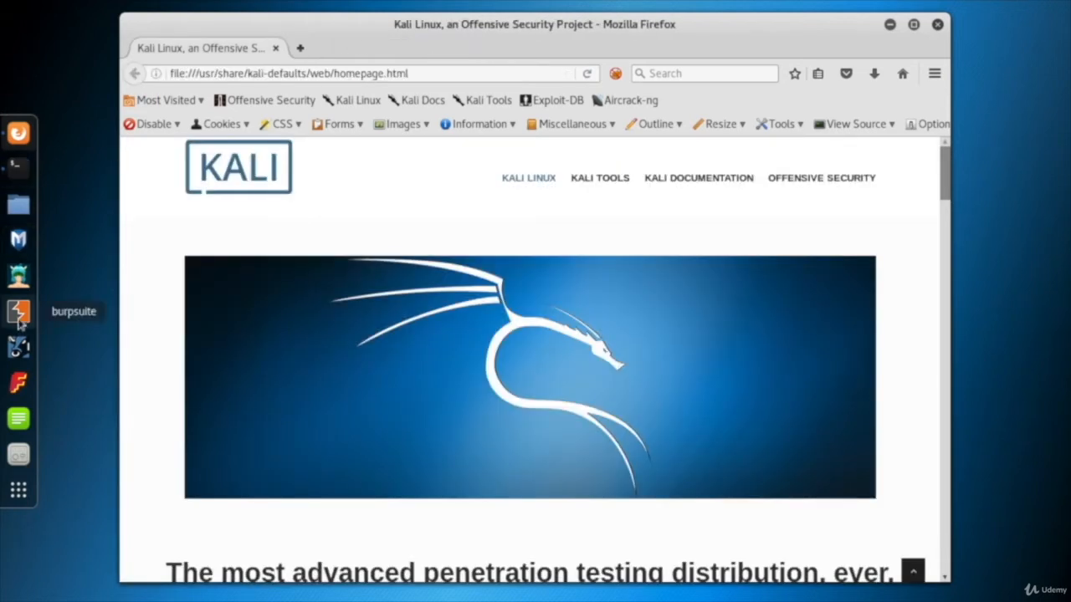
Step: Launch Burp Suite from the dock and dismiss the update notice
{"action": "left_click", "coordinate": [18, 311]}
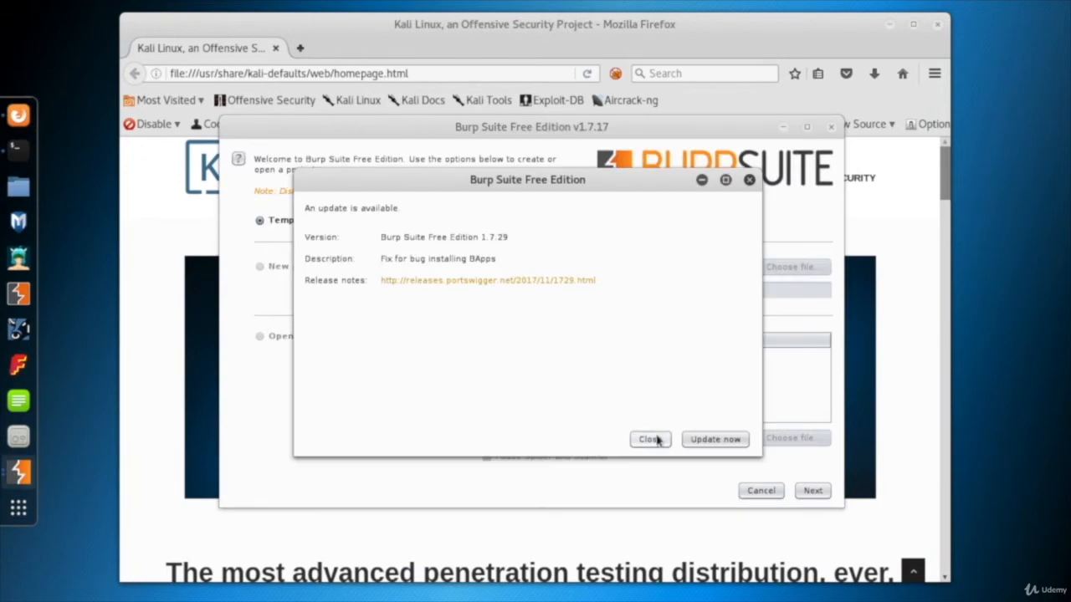
{"action": "left_click", "coordinate": [650, 439]}
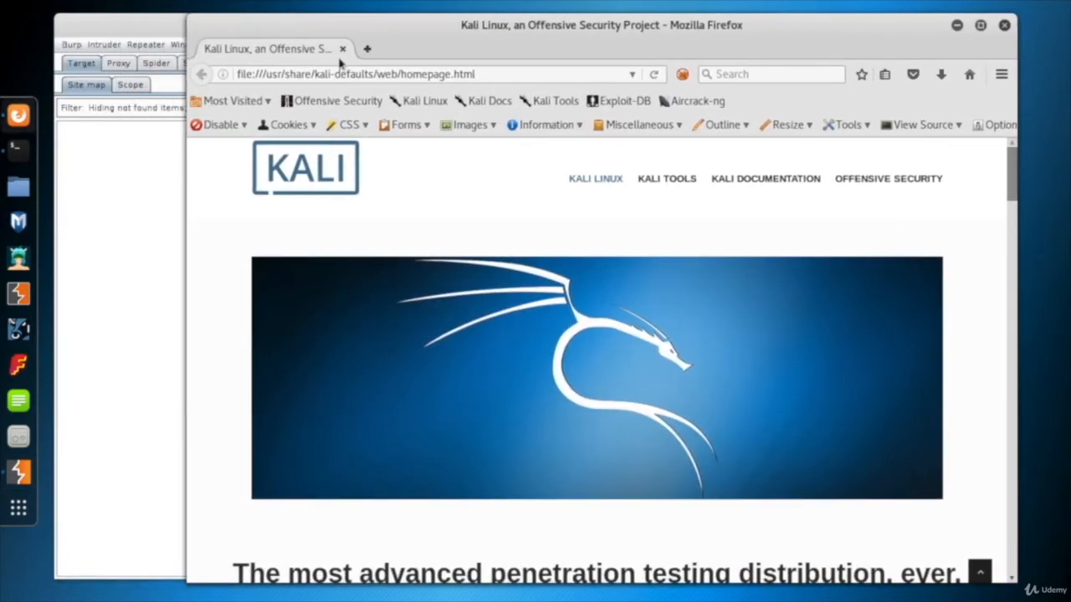
{"action": "left_click", "coordinate": [682, 74]}
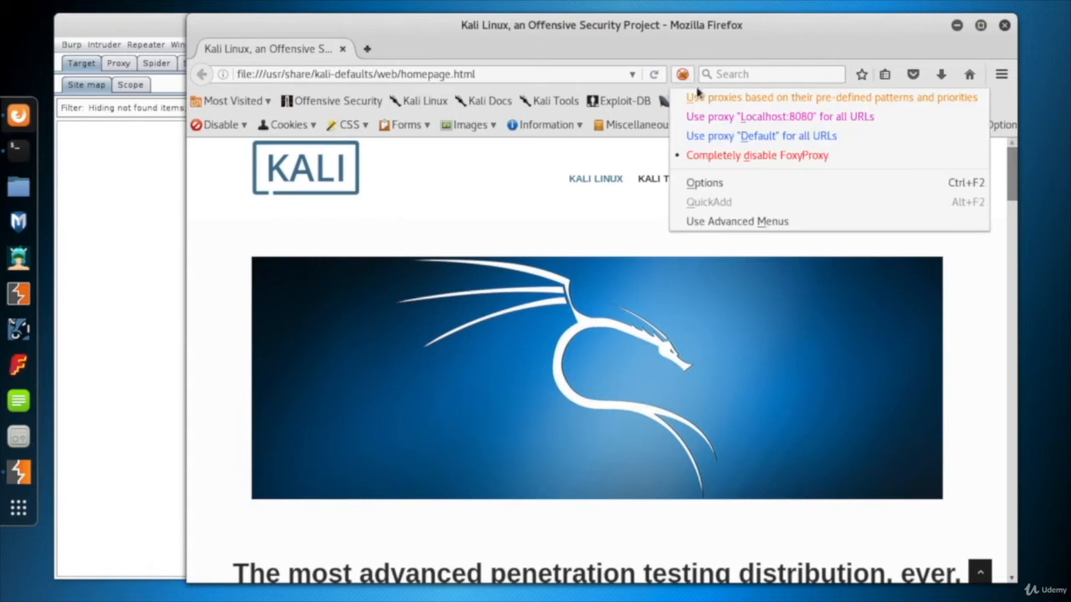
{"action": "mouse_move", "coordinate": [778, 116]}
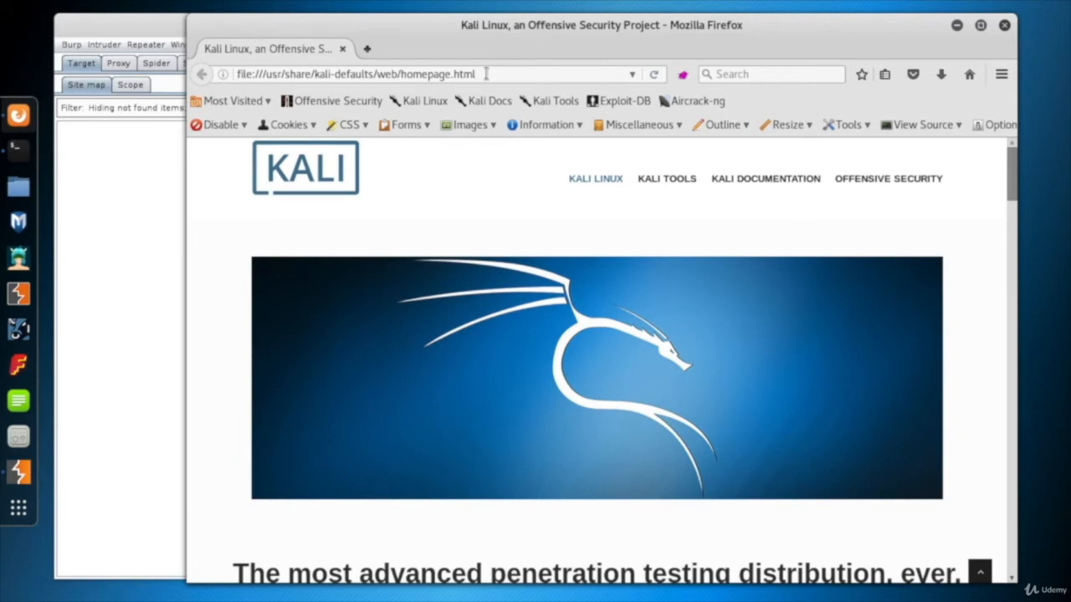
{"action": "type", "text": "h"}
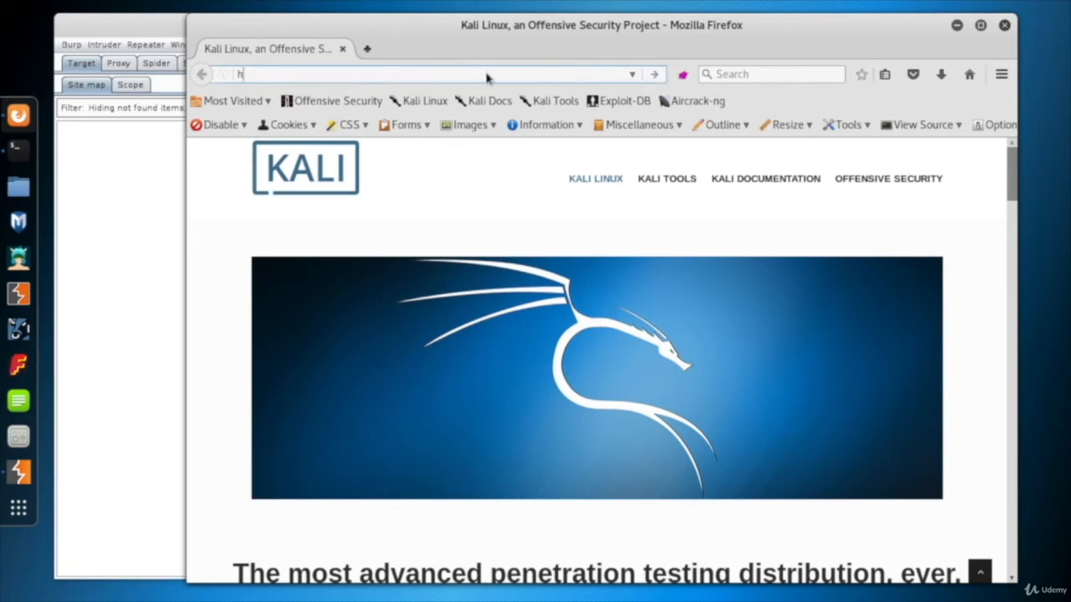
{"action": "type", "text": "ttp://"}
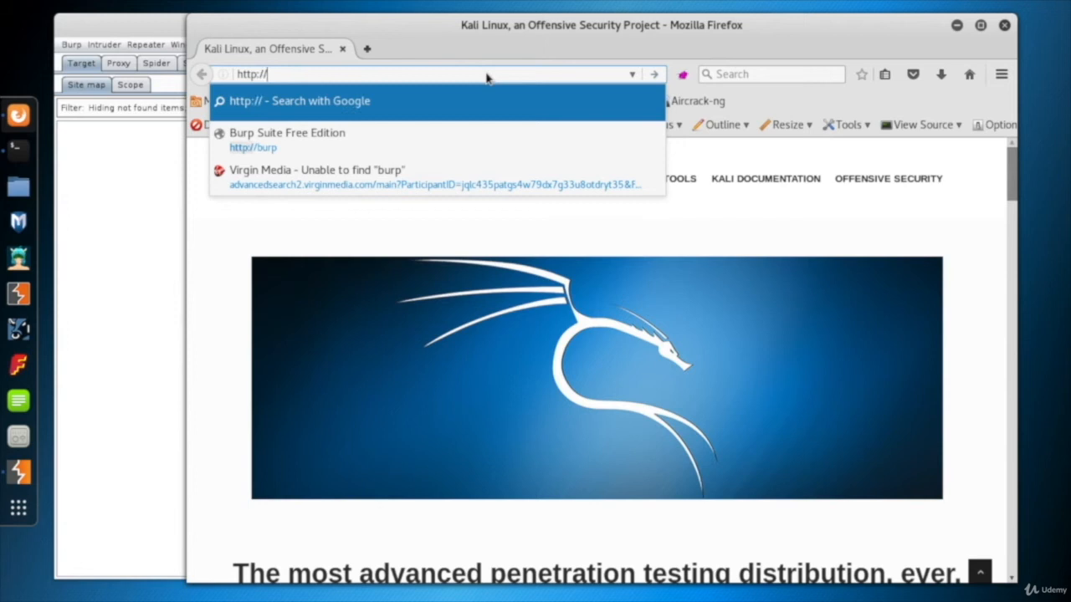
{"action": "type", "text": "burp"}
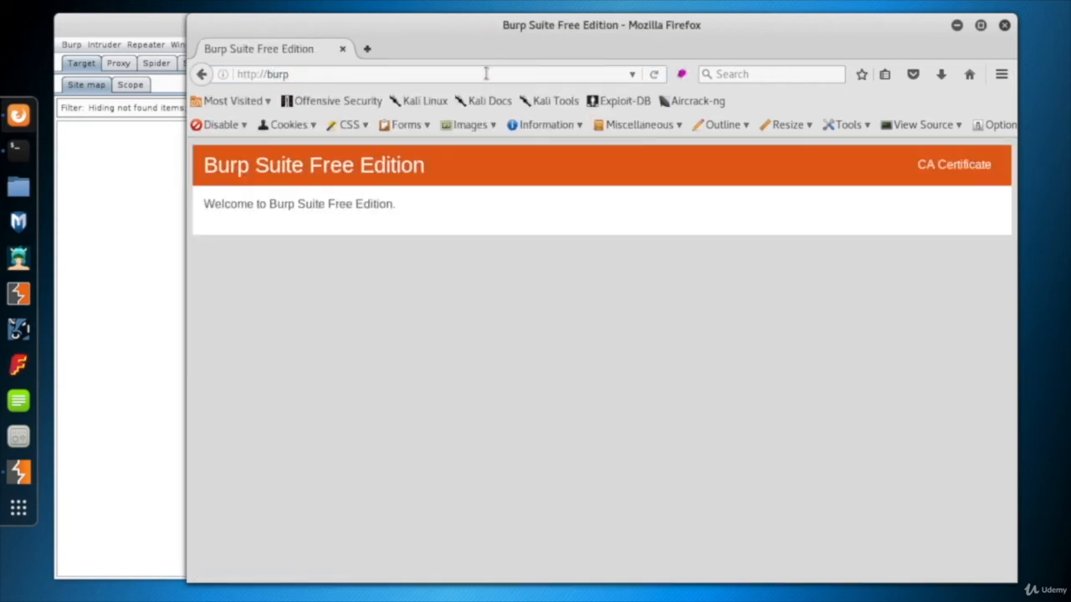
{"action": "mouse_move", "coordinate": [953, 165]}
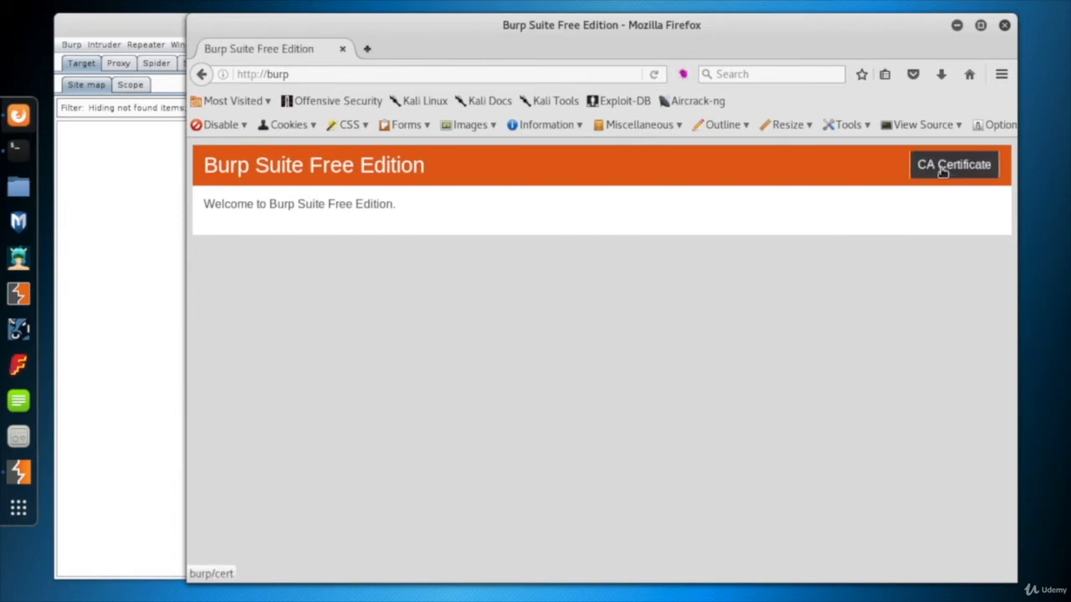
{"action": "left_click", "coordinate": [954, 164]}
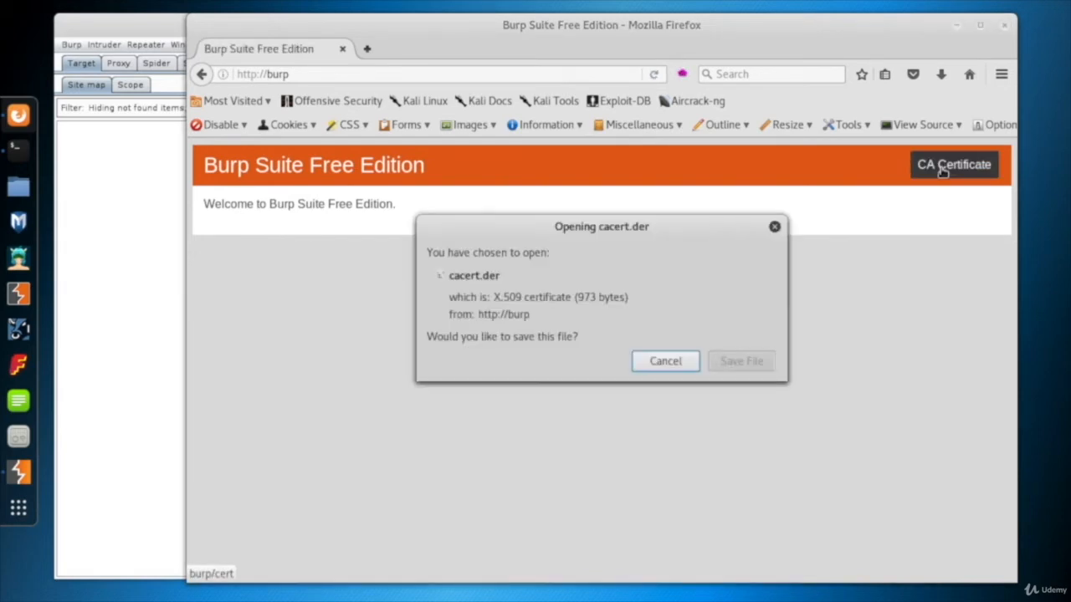
{"action": "left_click", "coordinate": [665, 360]}
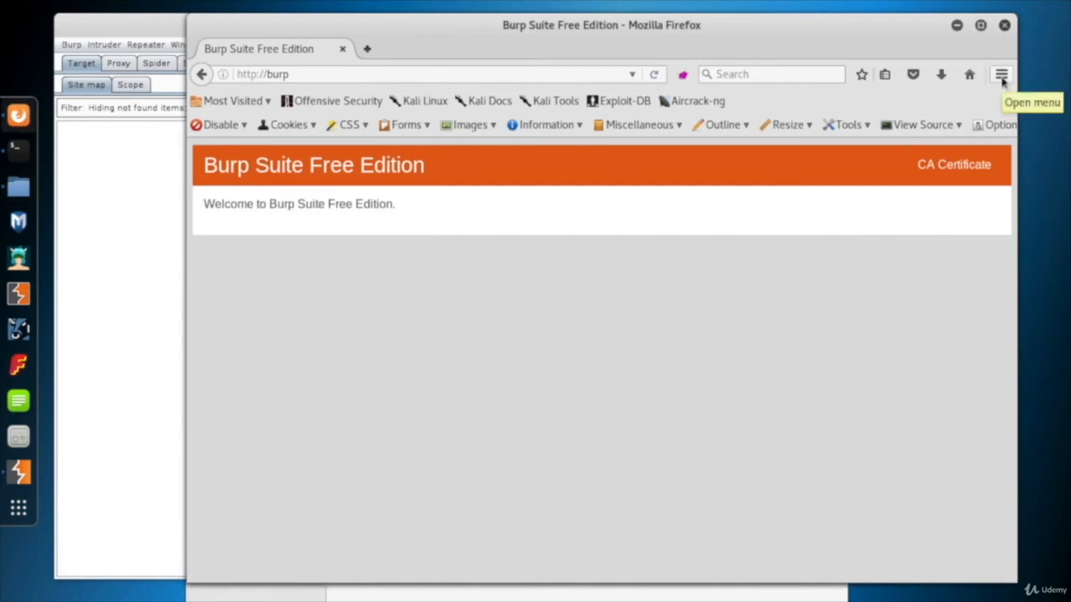
Step: Import cacert.der into Firefox authorities, trusting it to identify websites
{"action": "left_click", "coordinate": [1001, 73]}
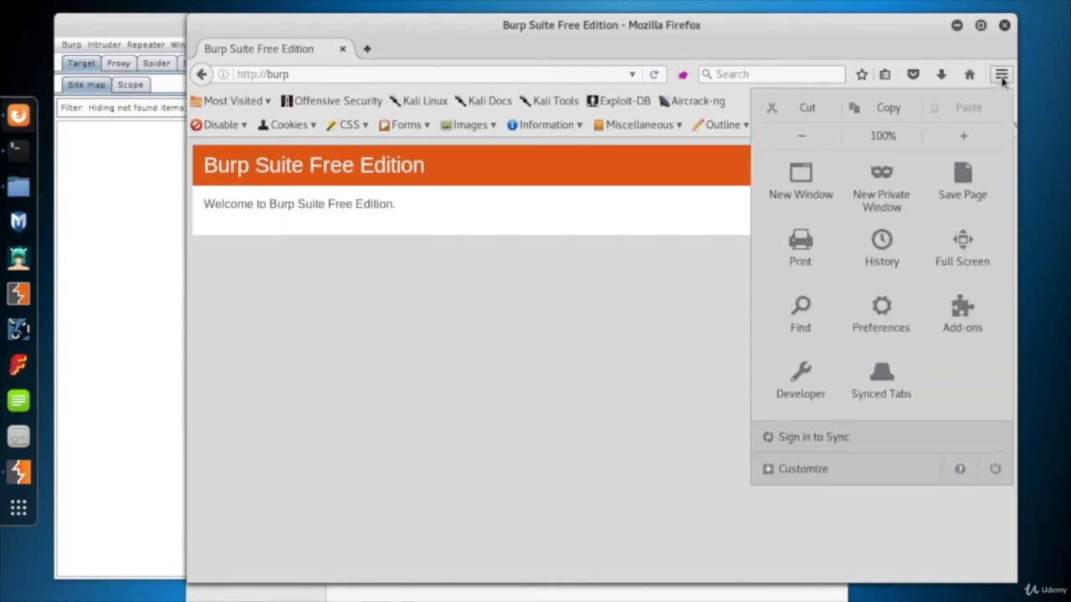
{"action": "mouse_move", "coordinate": [881, 316]}
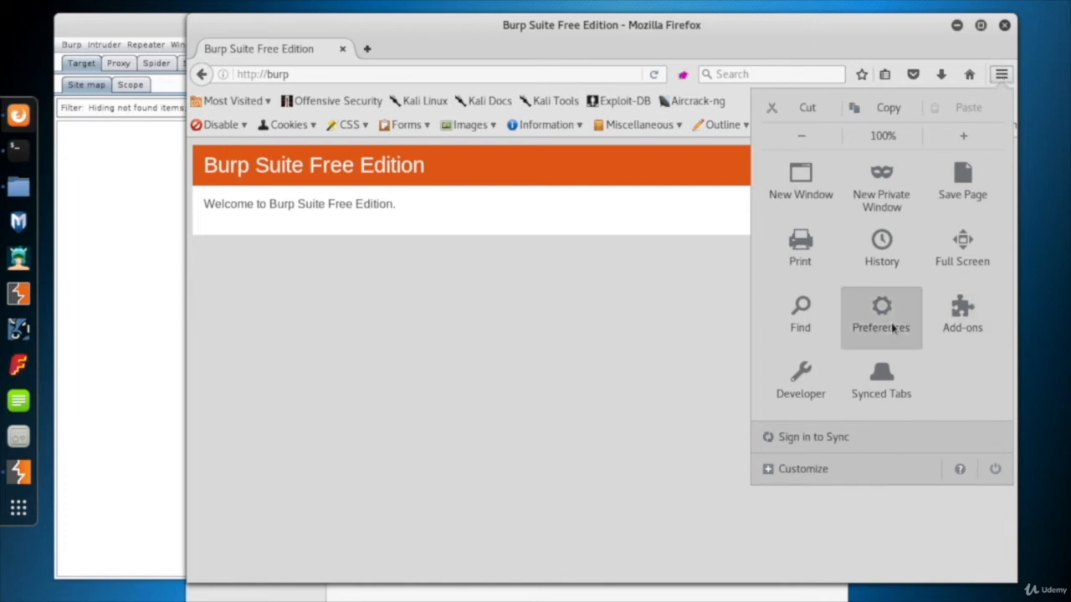
{"action": "left_click", "coordinate": [881, 316]}
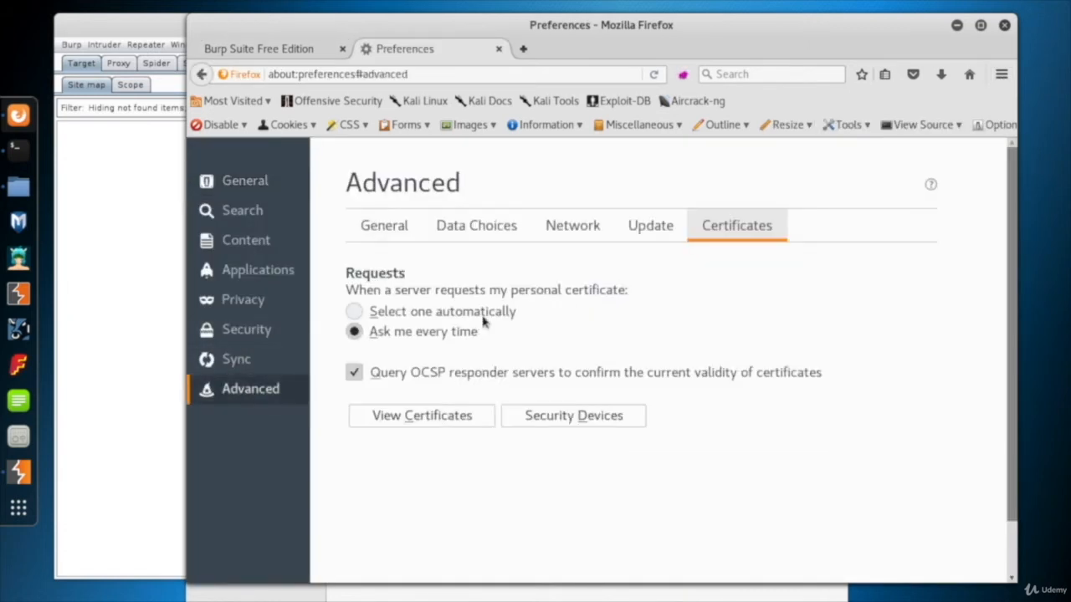
{"action": "left_click", "coordinate": [420, 415]}
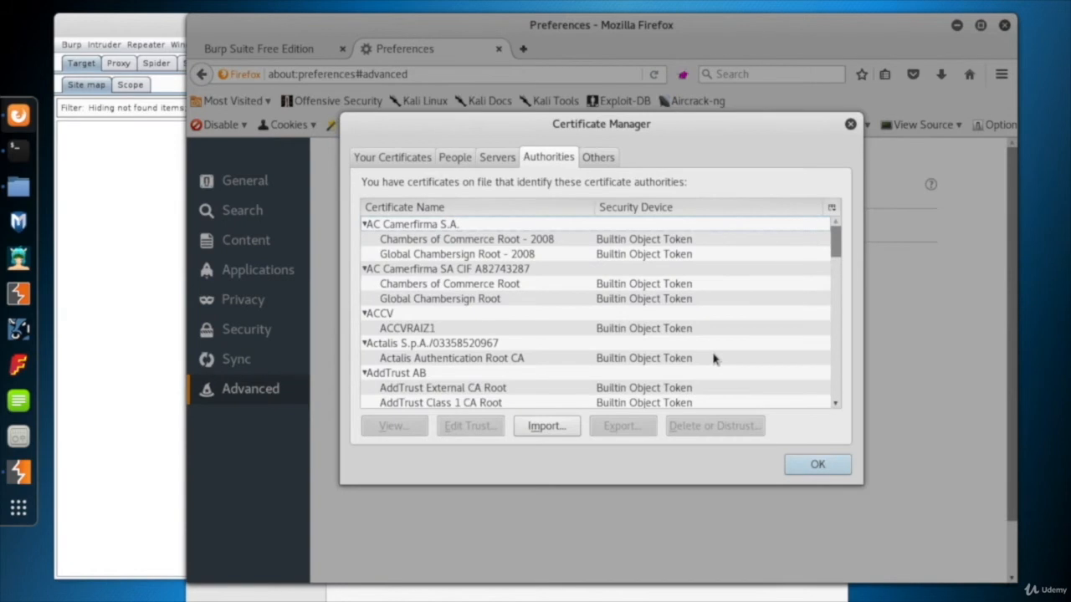
{"action": "left_click", "coordinate": [546, 425]}
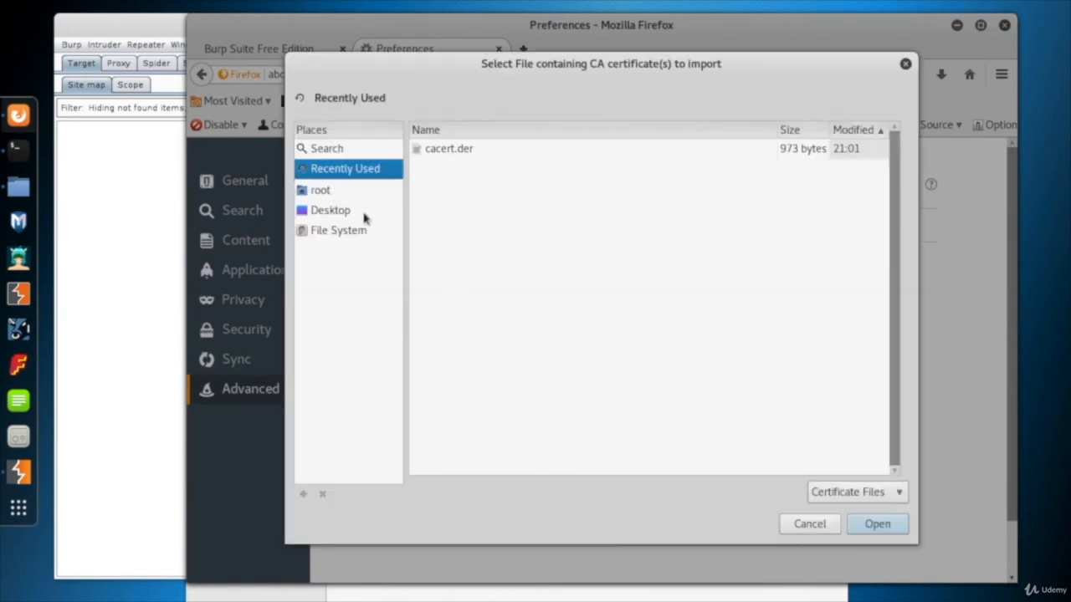
{"action": "left_click", "coordinate": [329, 210]}
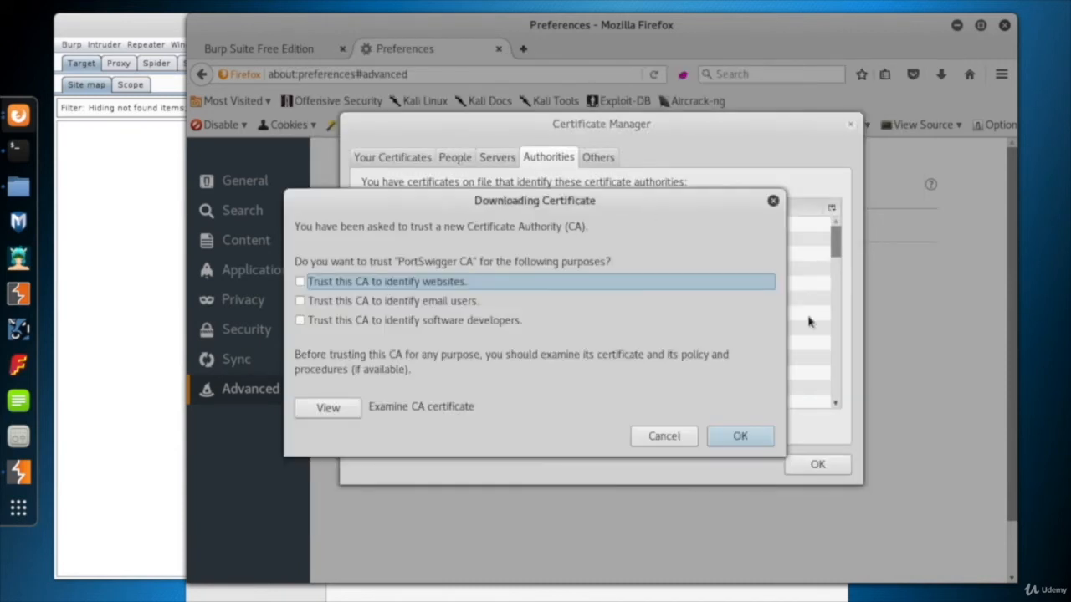
{"action": "left_click", "coordinate": [299, 281]}
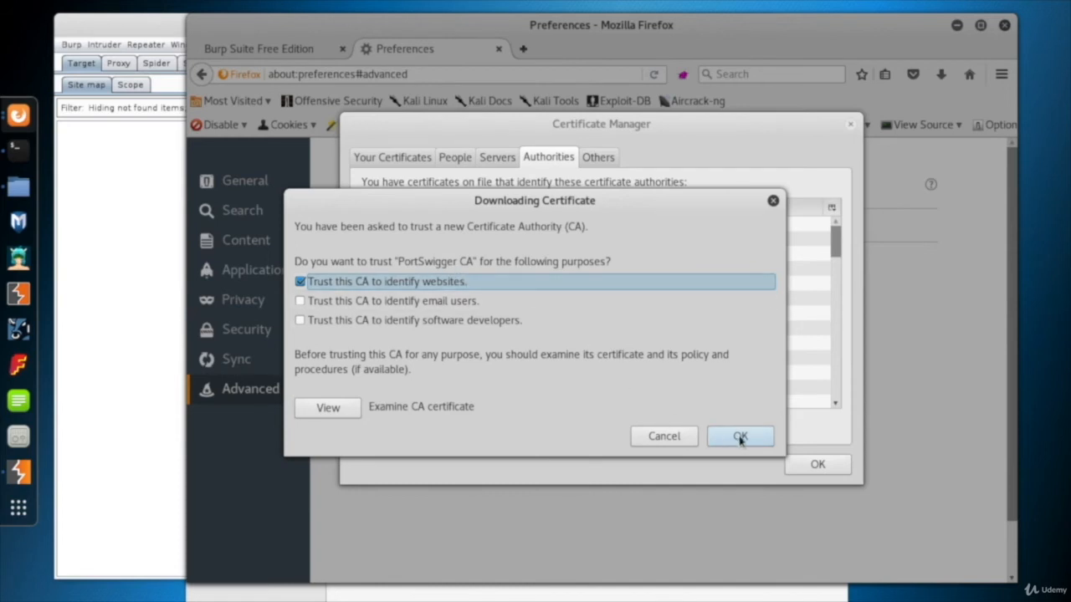
{"action": "left_click", "coordinate": [739, 436]}
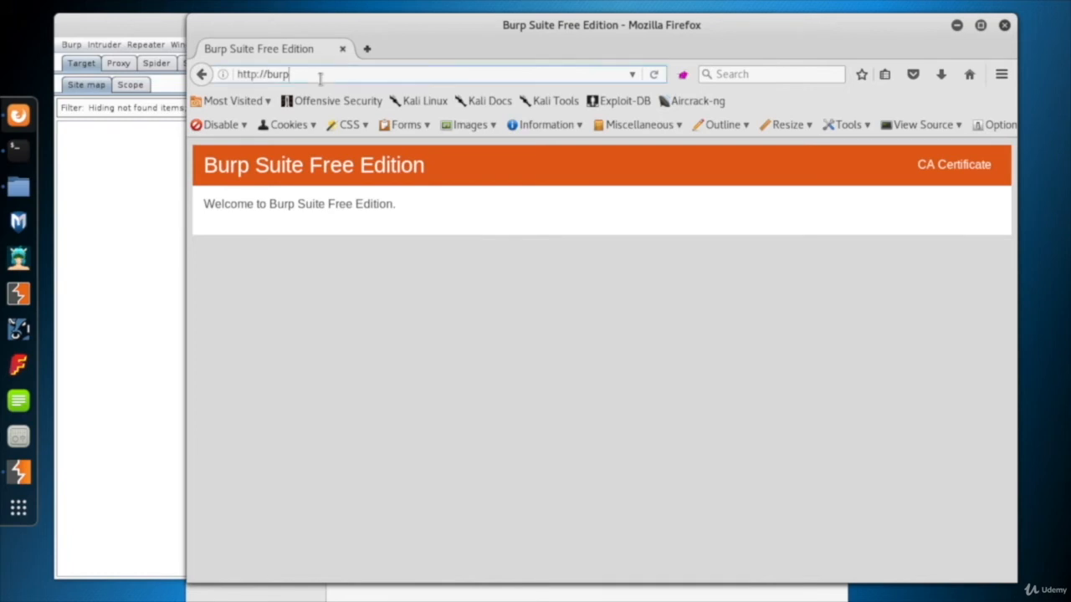
{"action": "type", "text": "https"}
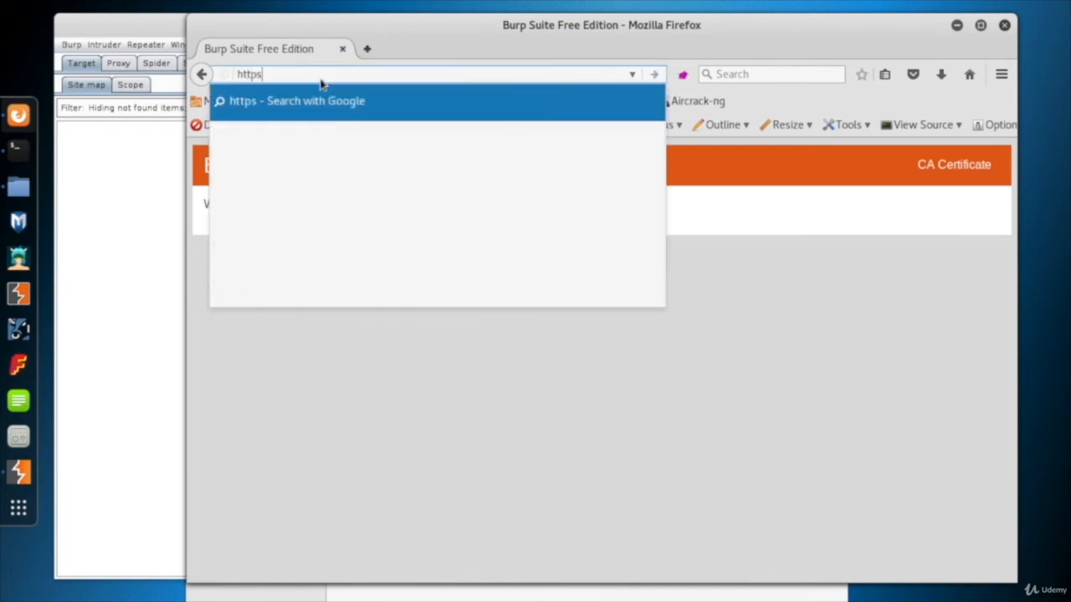
{"action": "type", "text": "://"}
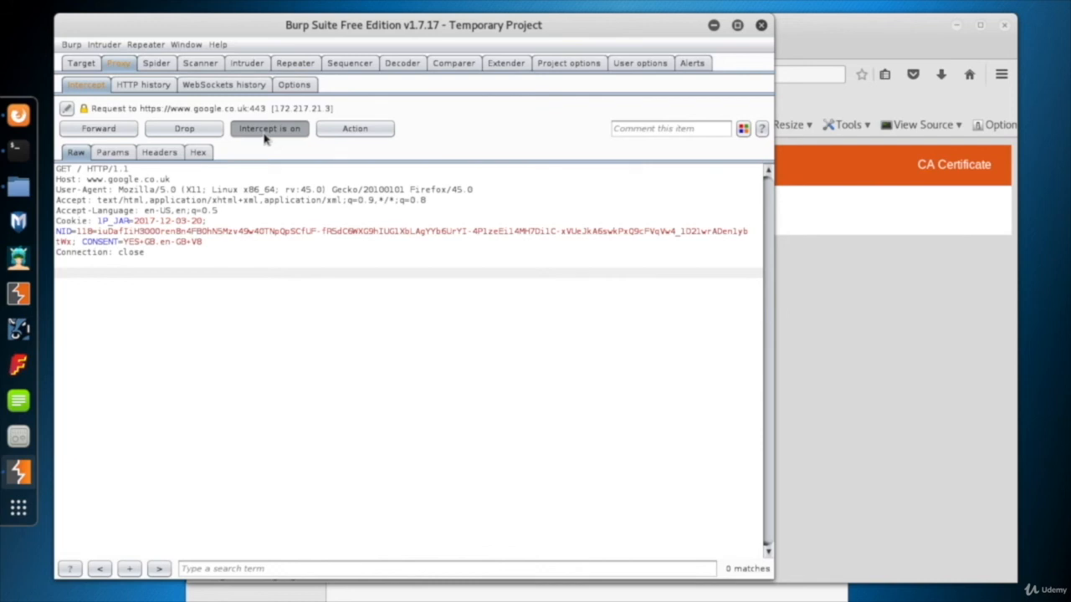
{"action": "left_click", "coordinate": [270, 128]}
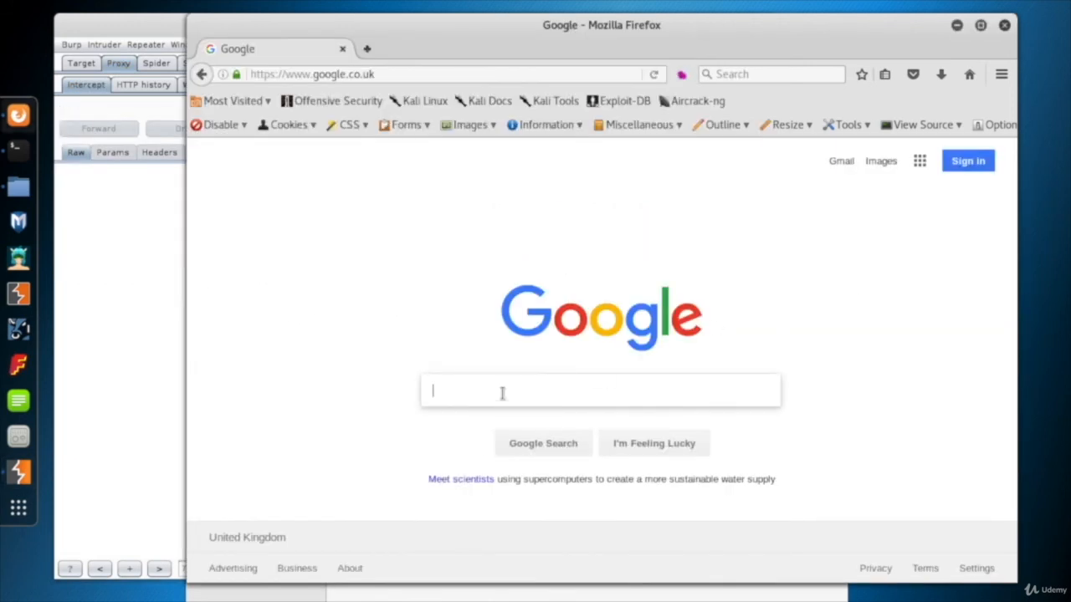
{"action": "type", "text": "owas"}
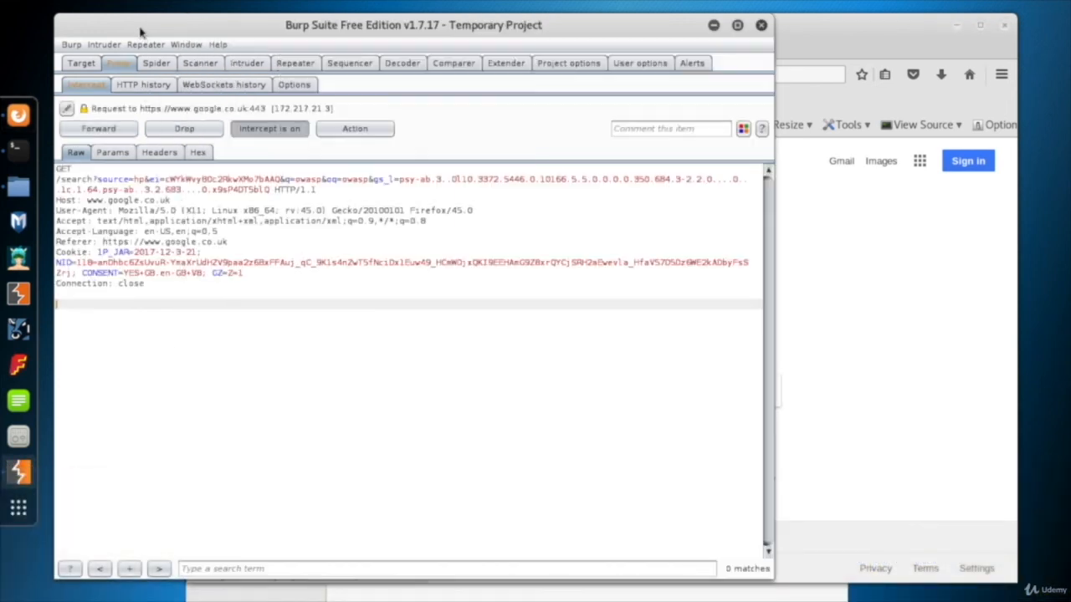
Step: Select the search term 'owasp' in the intercepted request's q= parameter
{"action": "double_click", "coordinate": [308, 179]}
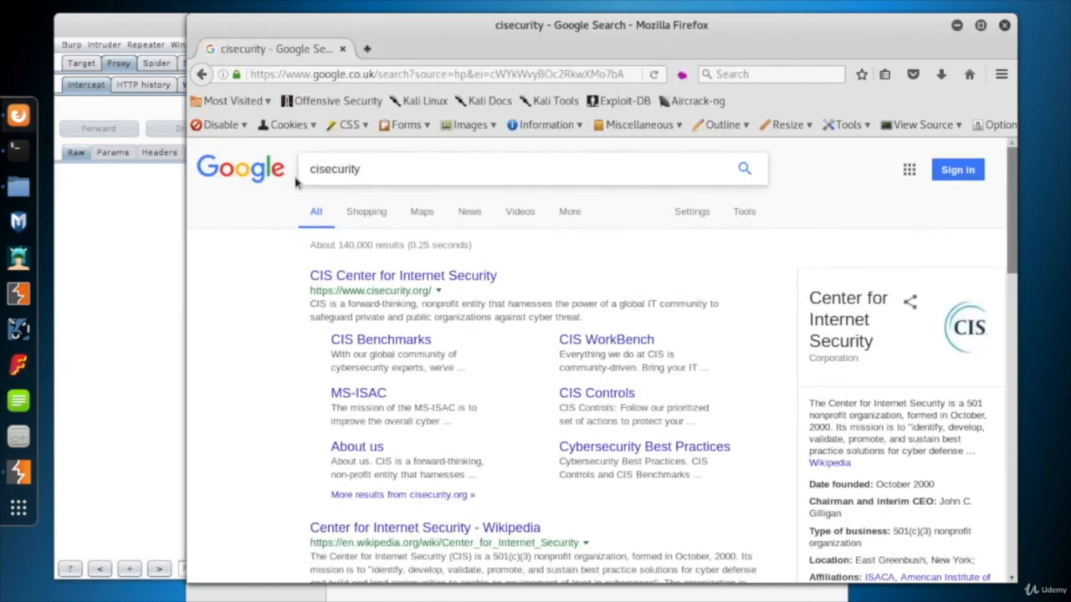
{"action": "mouse_move", "coordinate": [409, 244]}
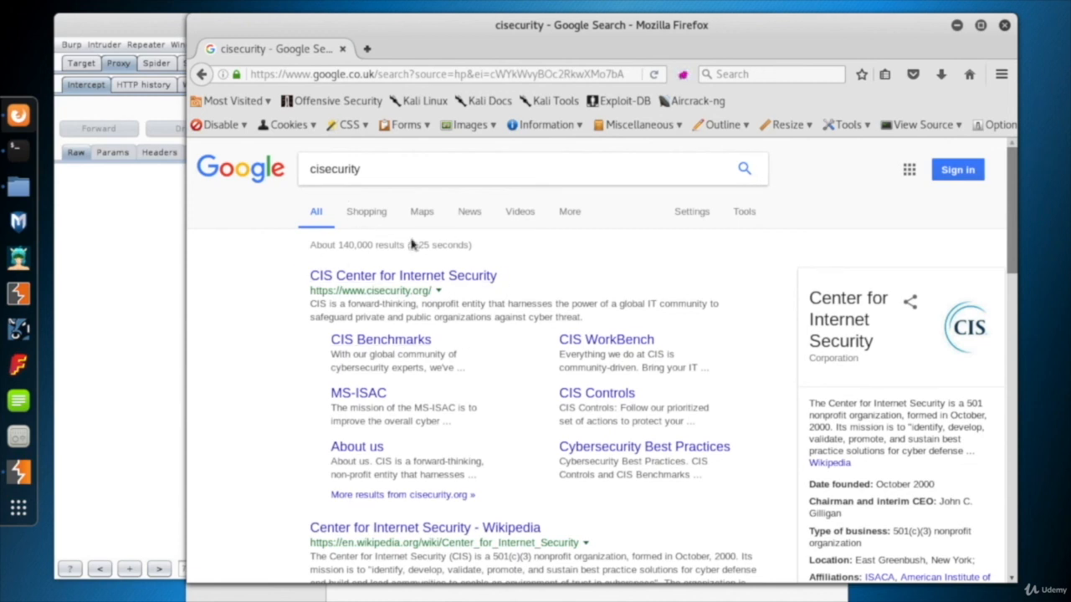